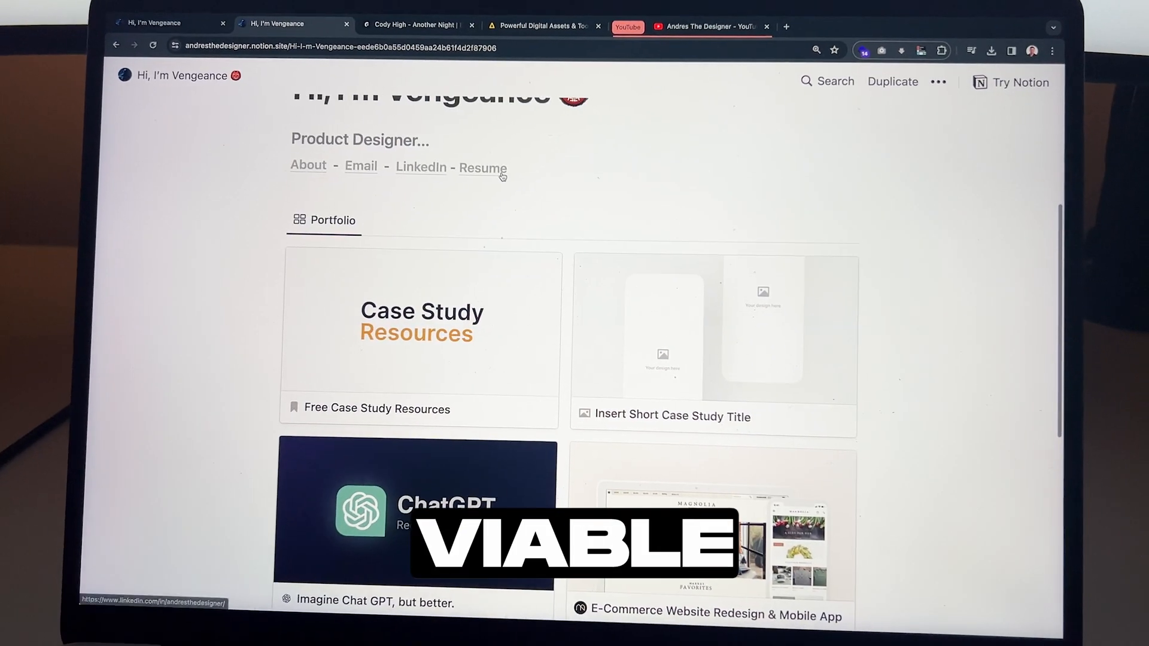
Open the e-commerce redesign case study from the gallery and browse down its contents
click(713, 615)
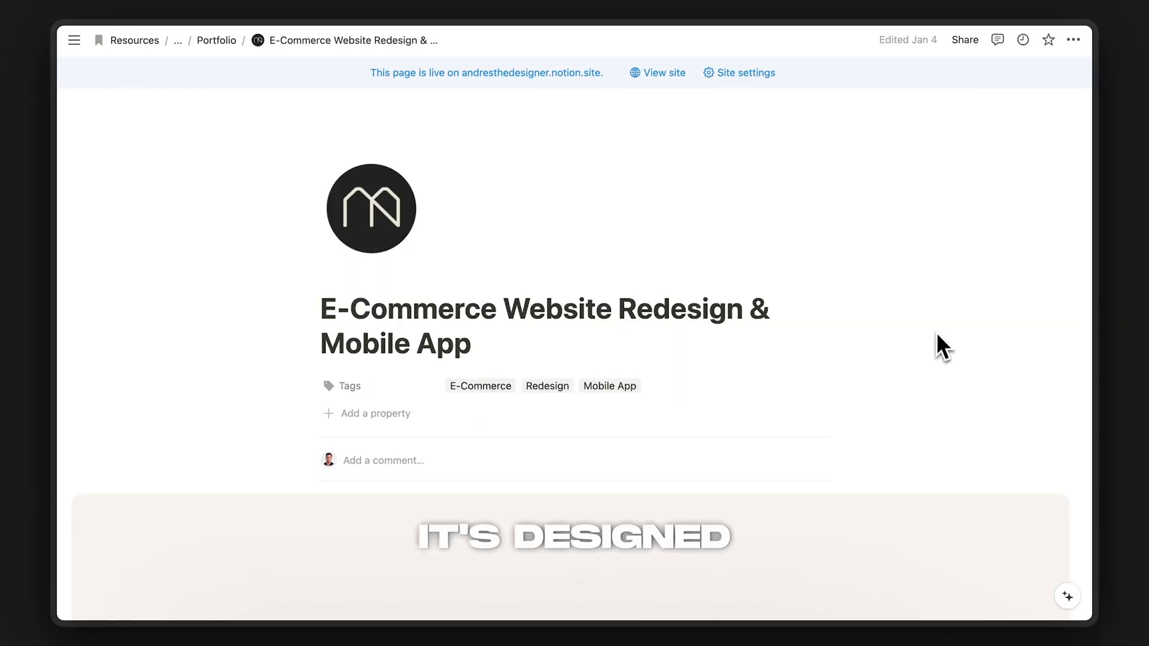
scroll(down, 3)
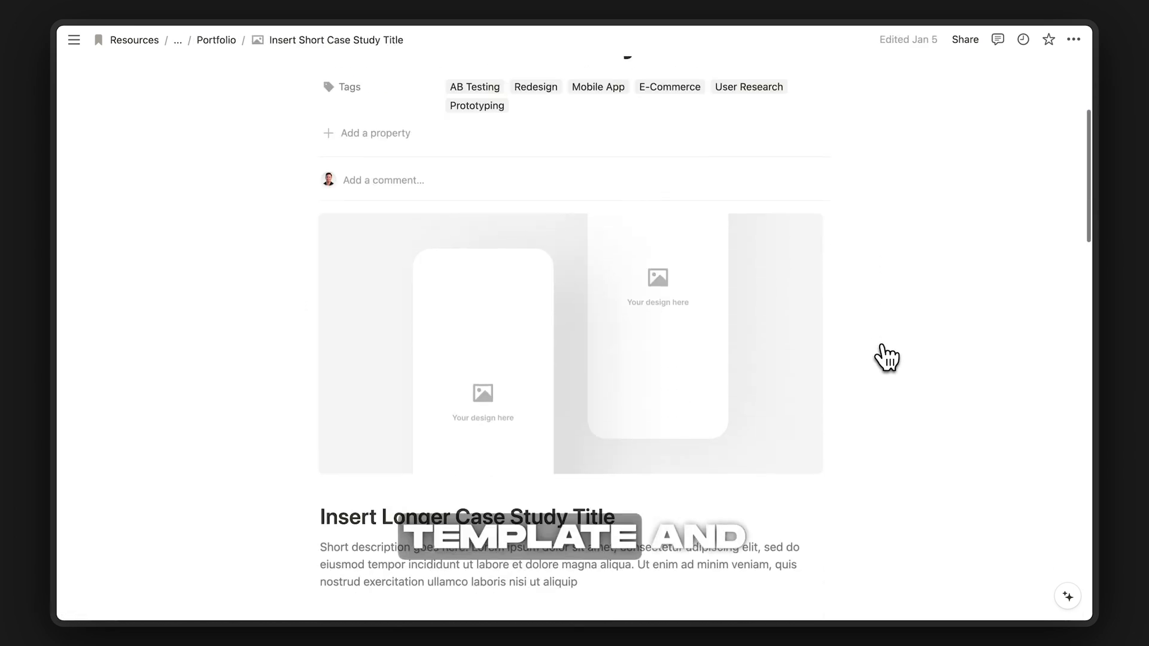
scroll(down, 3)
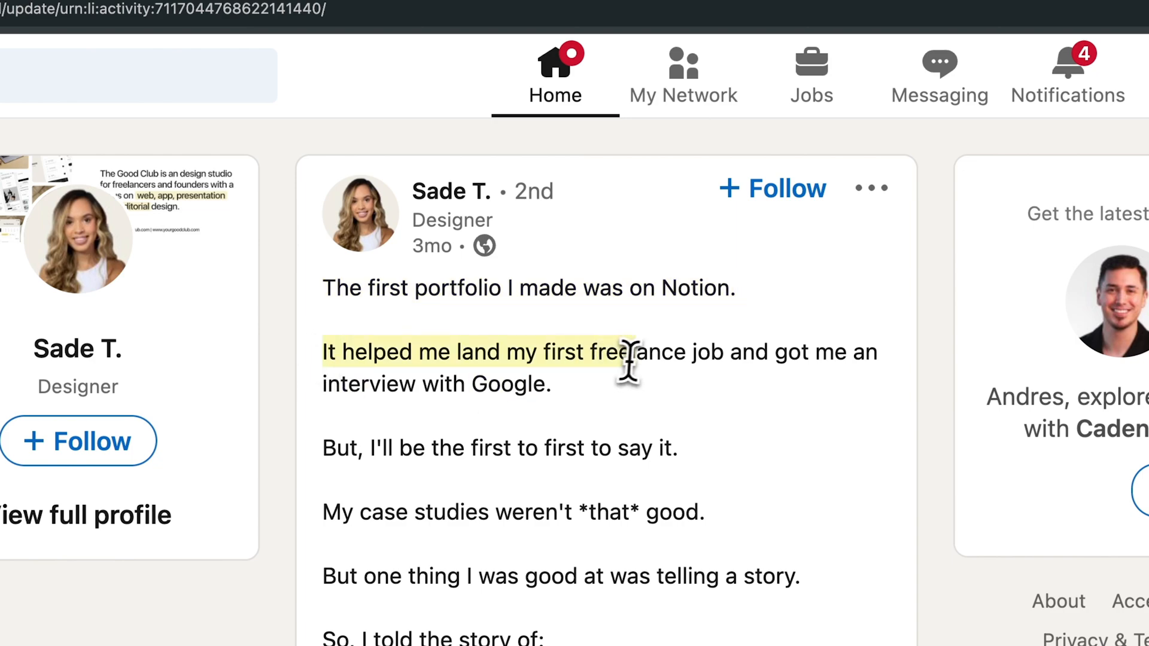
scroll(down, 3)
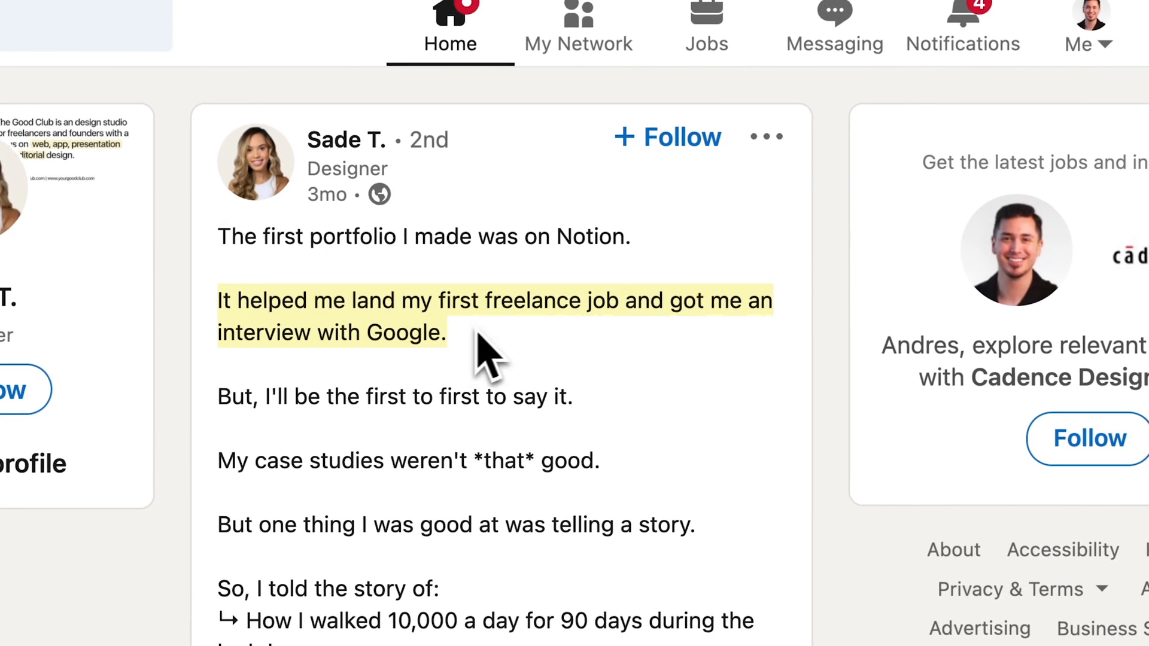
scroll(down, 3)
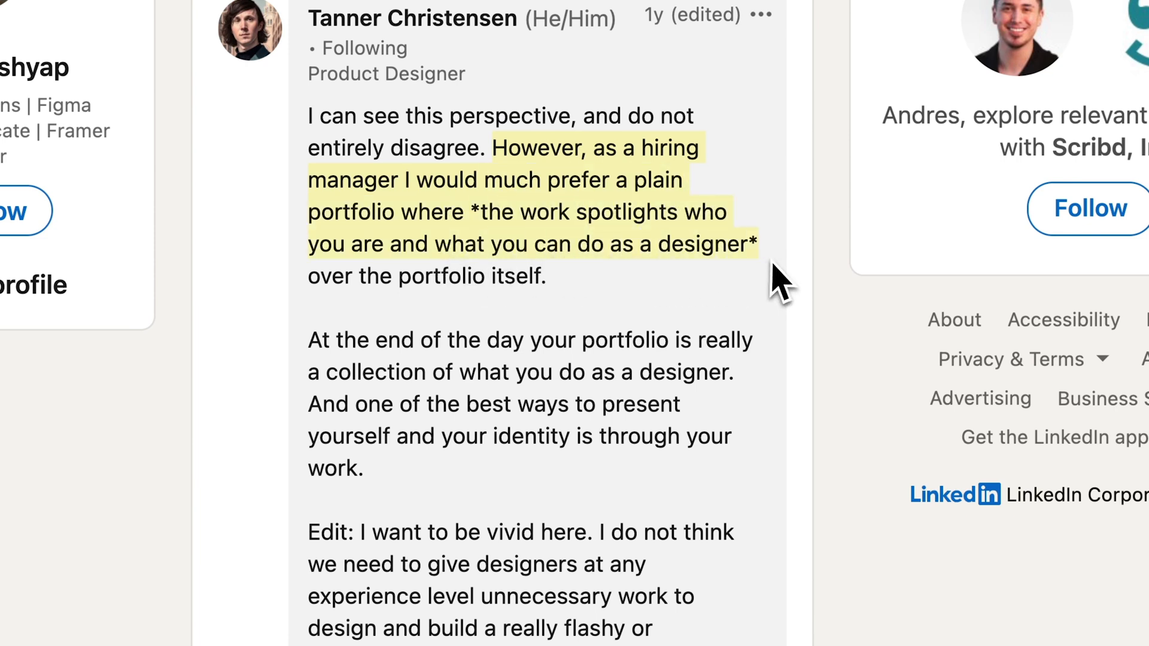
drag(773, 278, 535, 276)
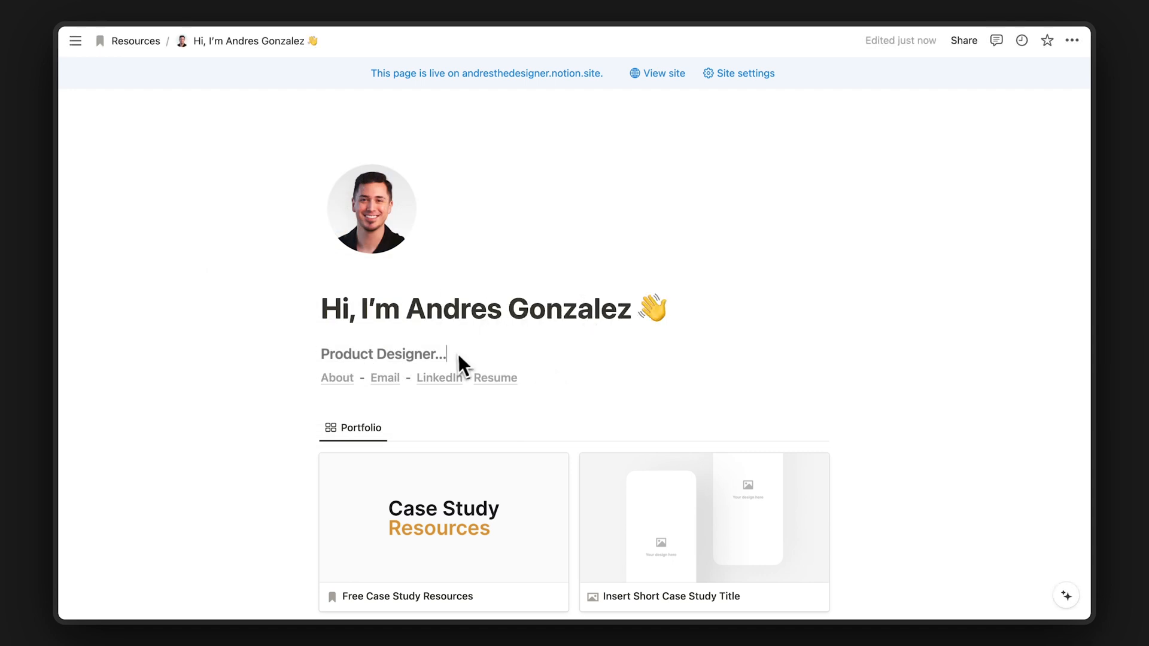
Replace the tagline with 'Product Designer focused on stopping ther Joker'
text(build)
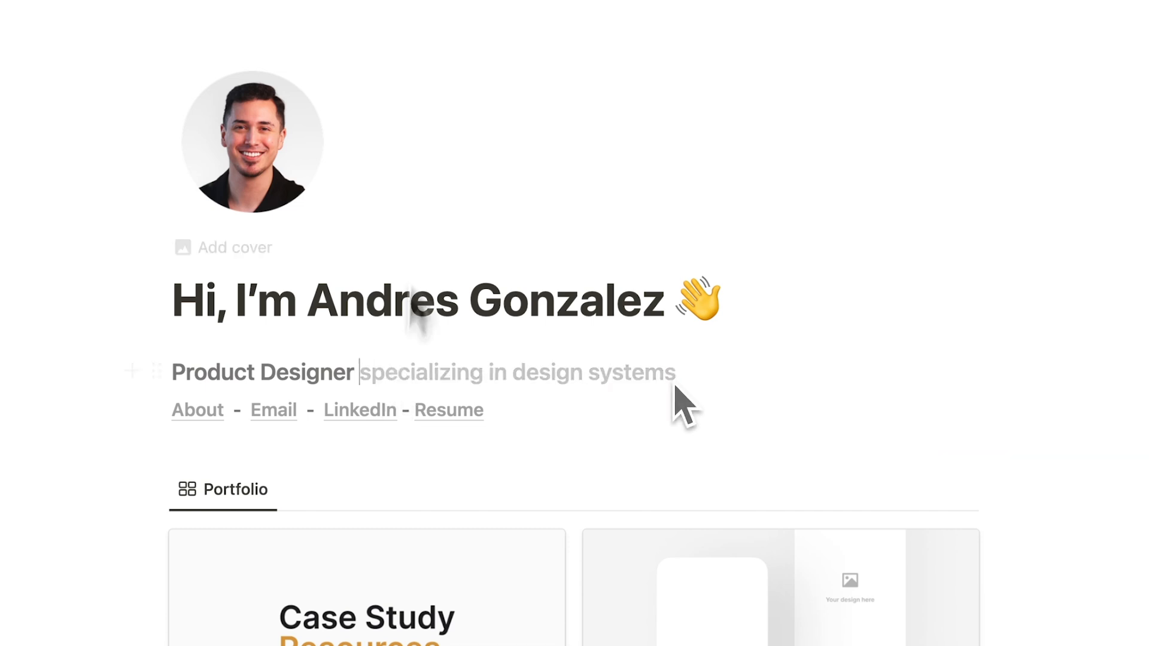
text(focused on stopping ther Joker)
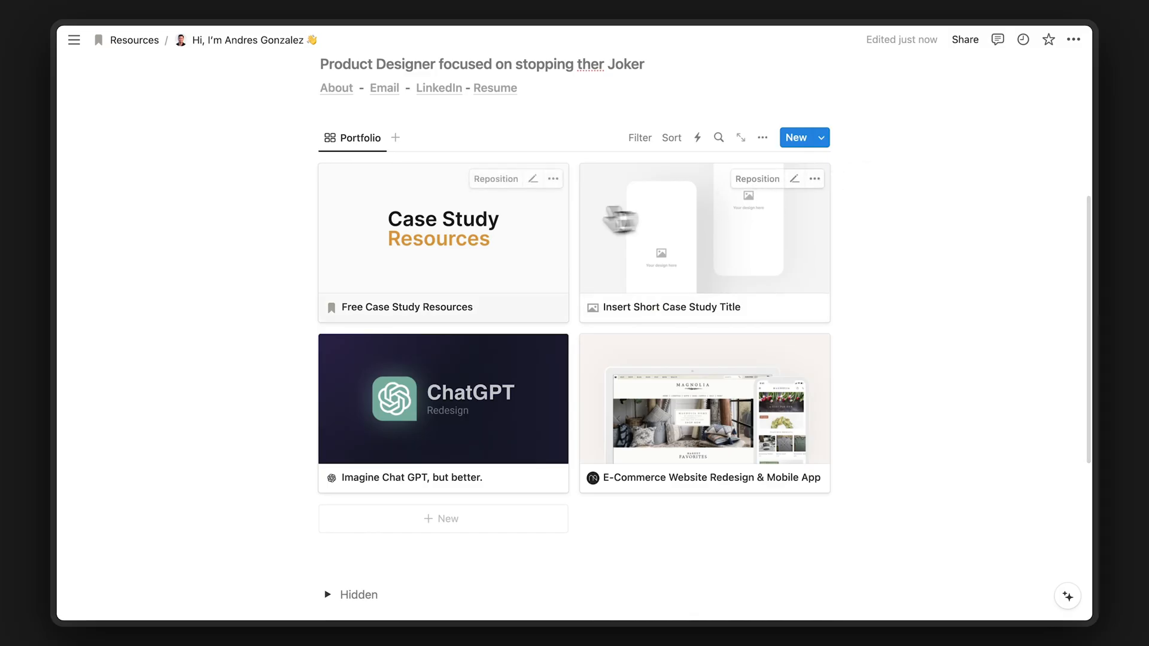
Browse the Free Case Study Resources page through inspiration sites, tutorials and Figma templates
click(443, 227)
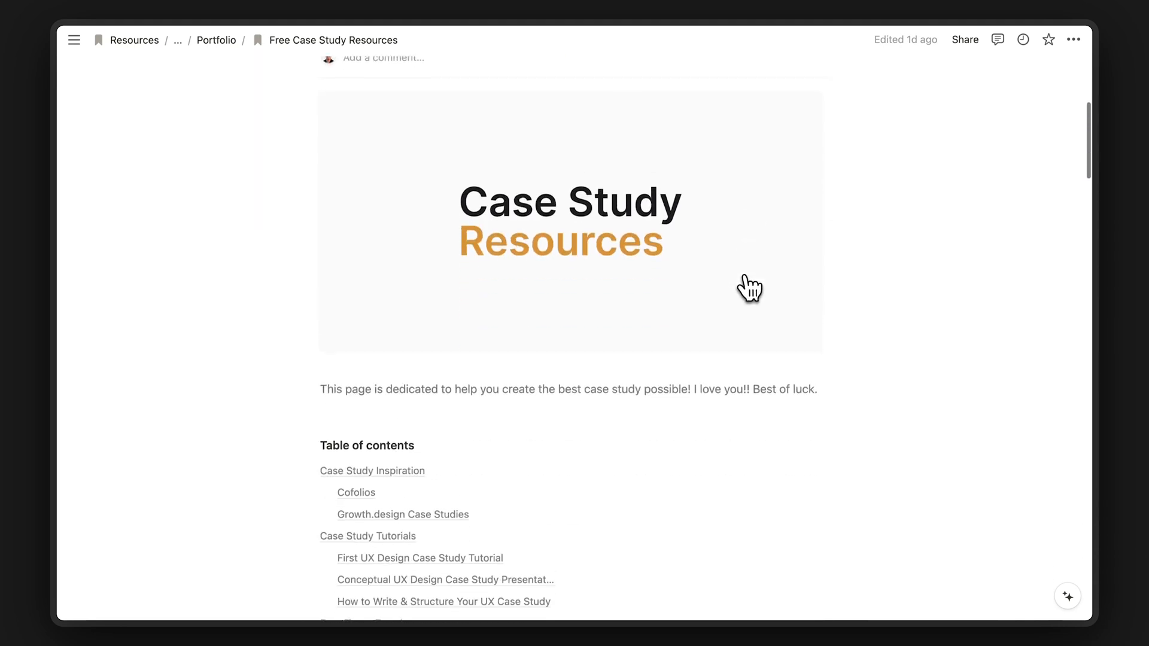
scroll(down, 3)
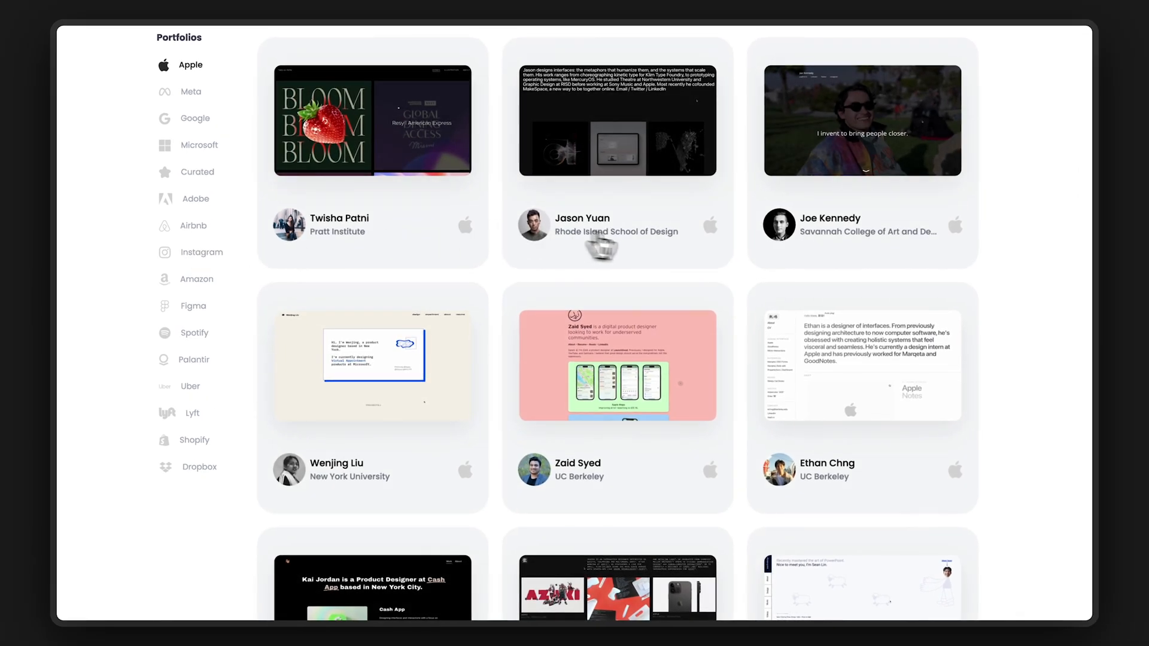
scroll(down, 3)
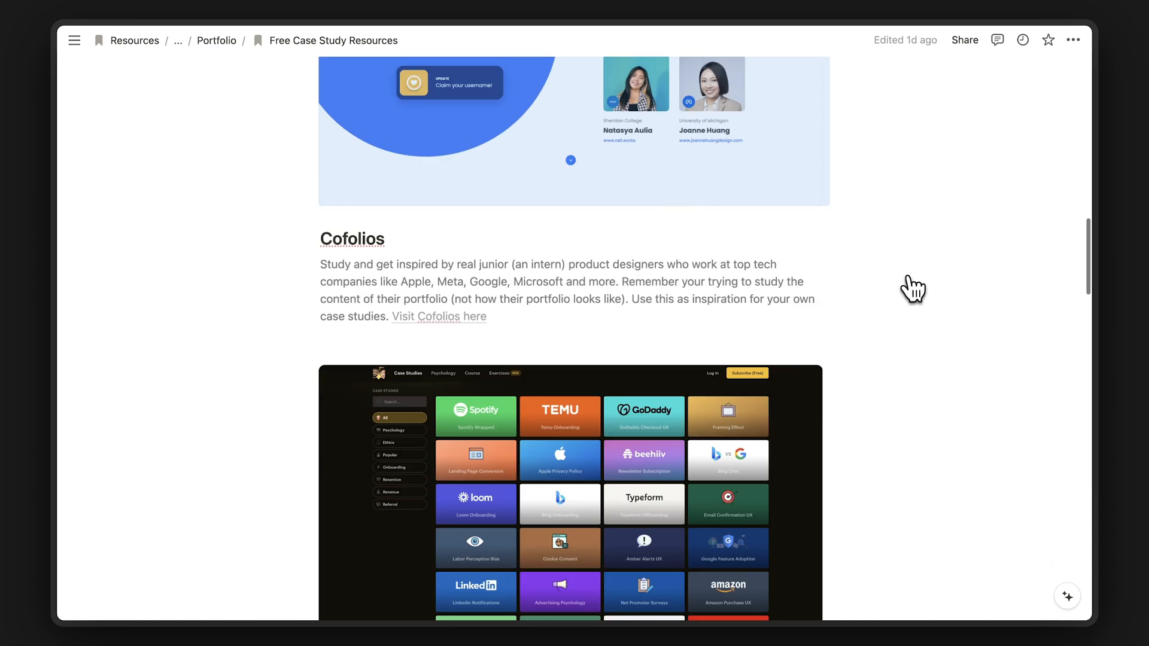
scroll(down, 3)
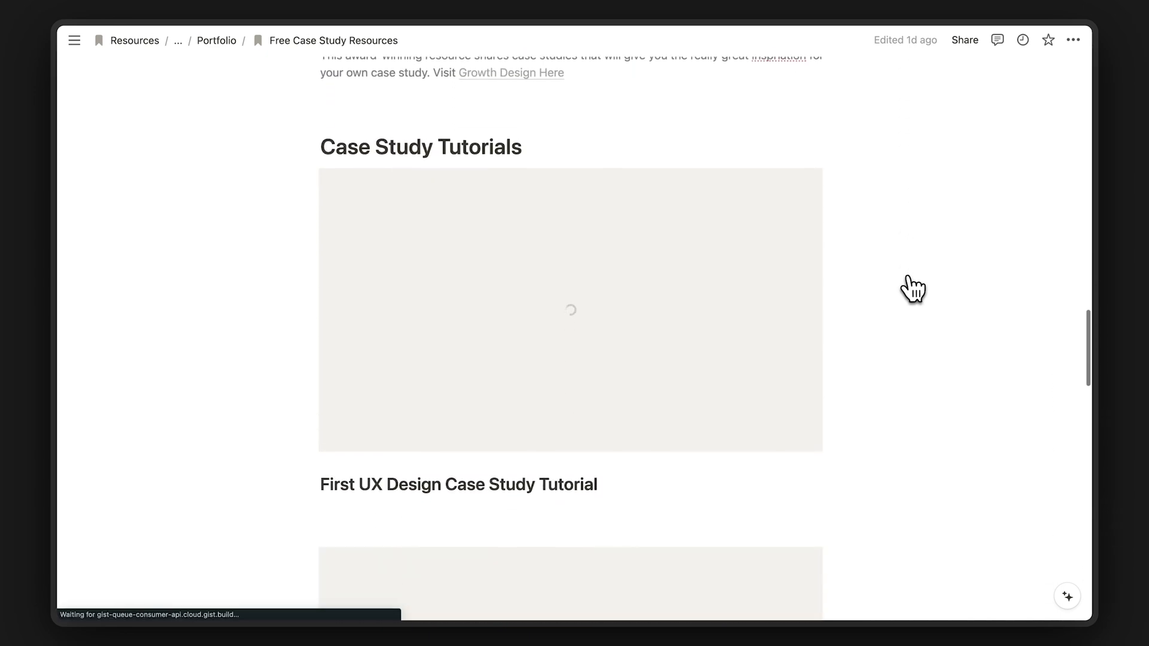
scroll(down, 3)
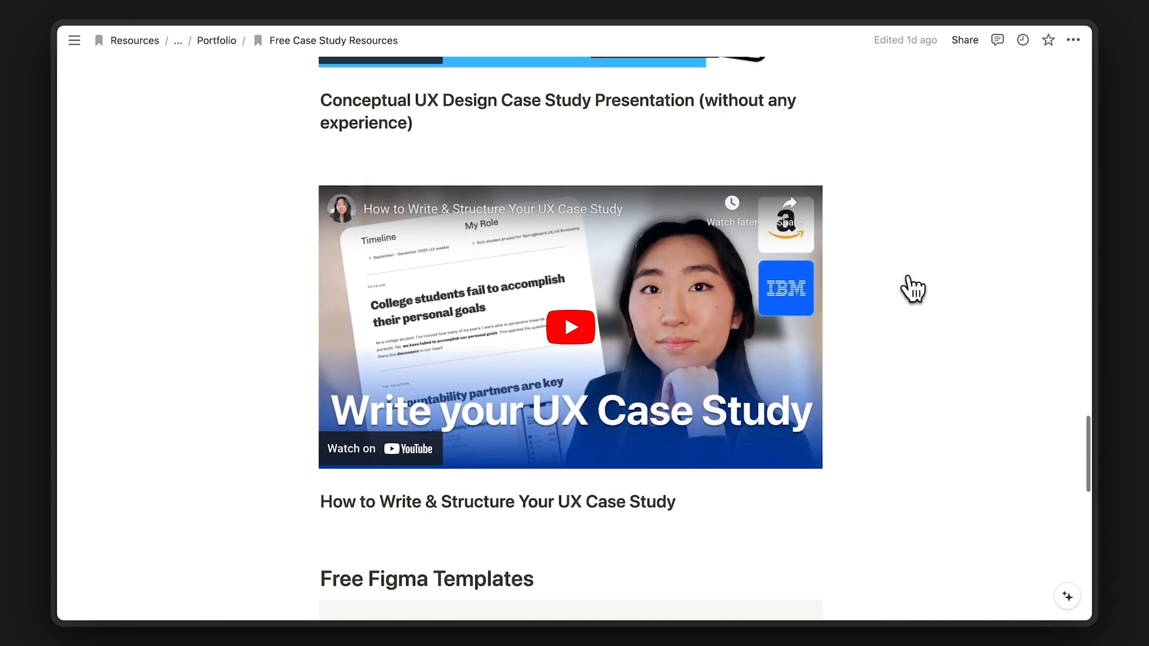
scroll(down, 3)
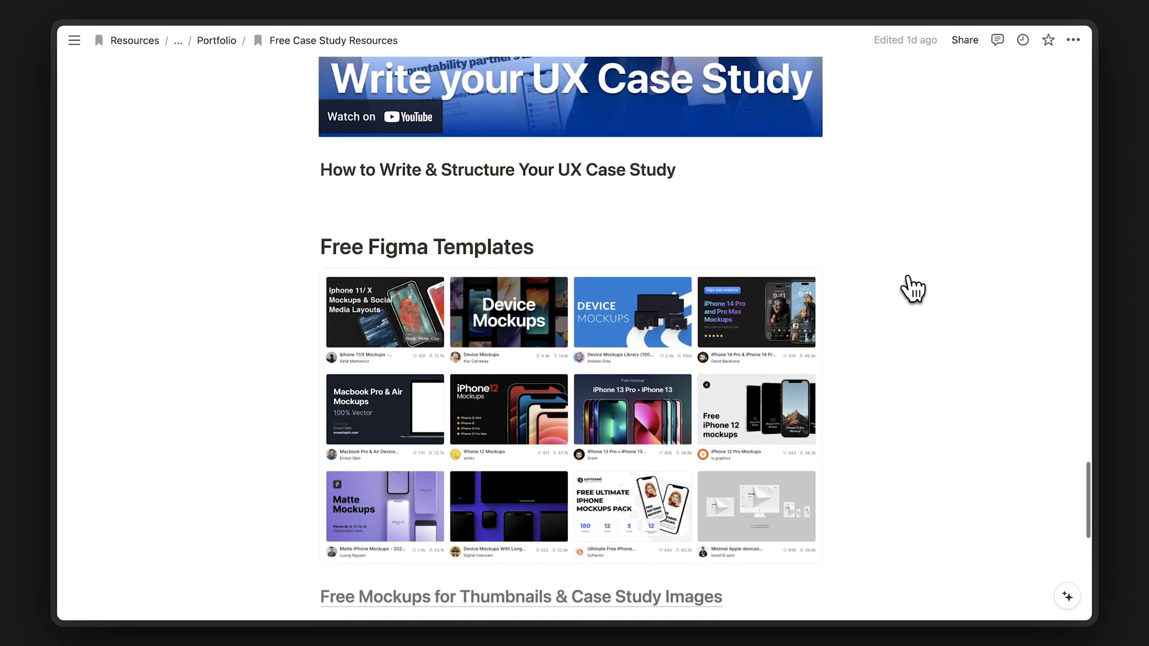
scroll(down, 3)
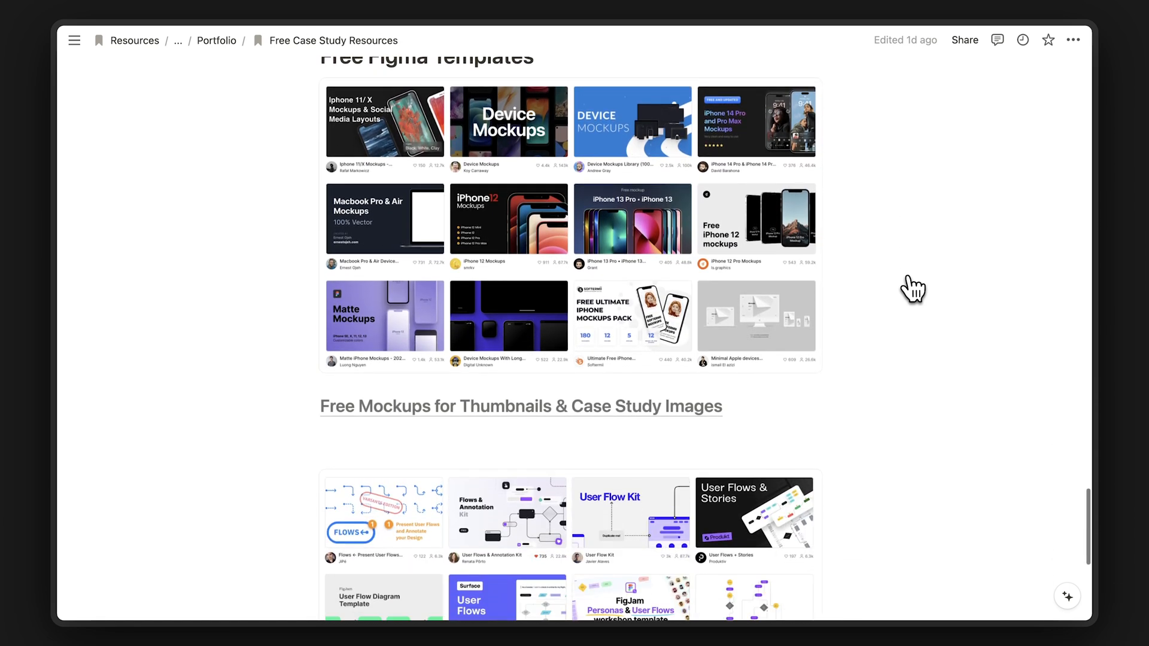
scroll(down, 3)
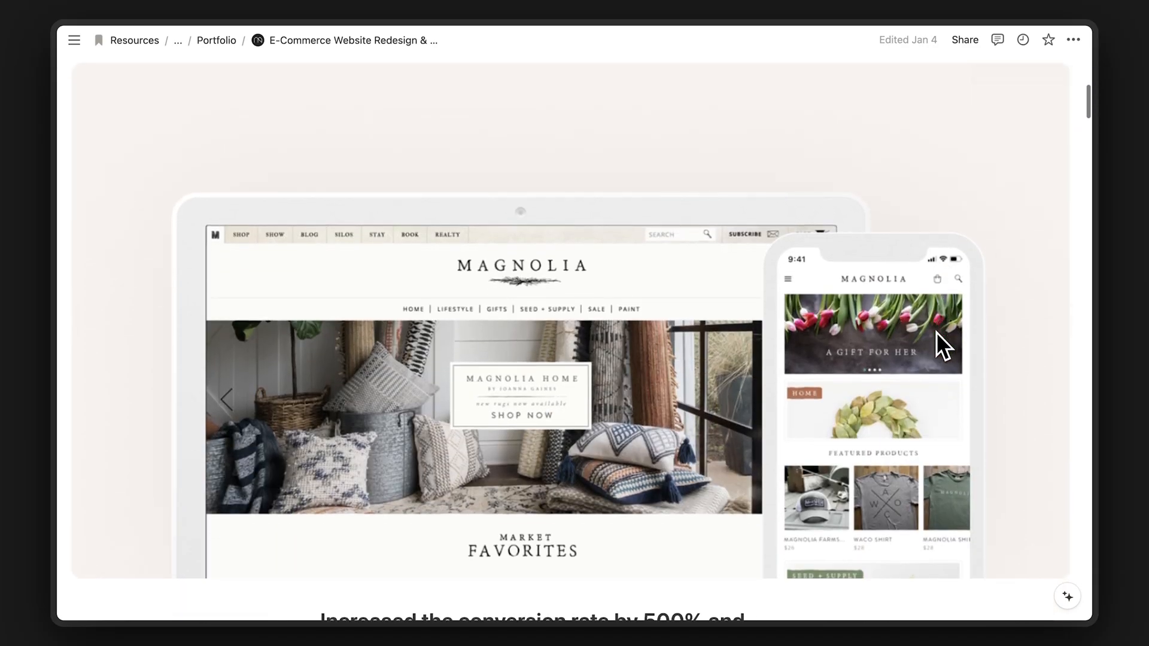
Add the column text 'This is another column' and choose a block type from the /vi slash menu
scroll(down, 3)
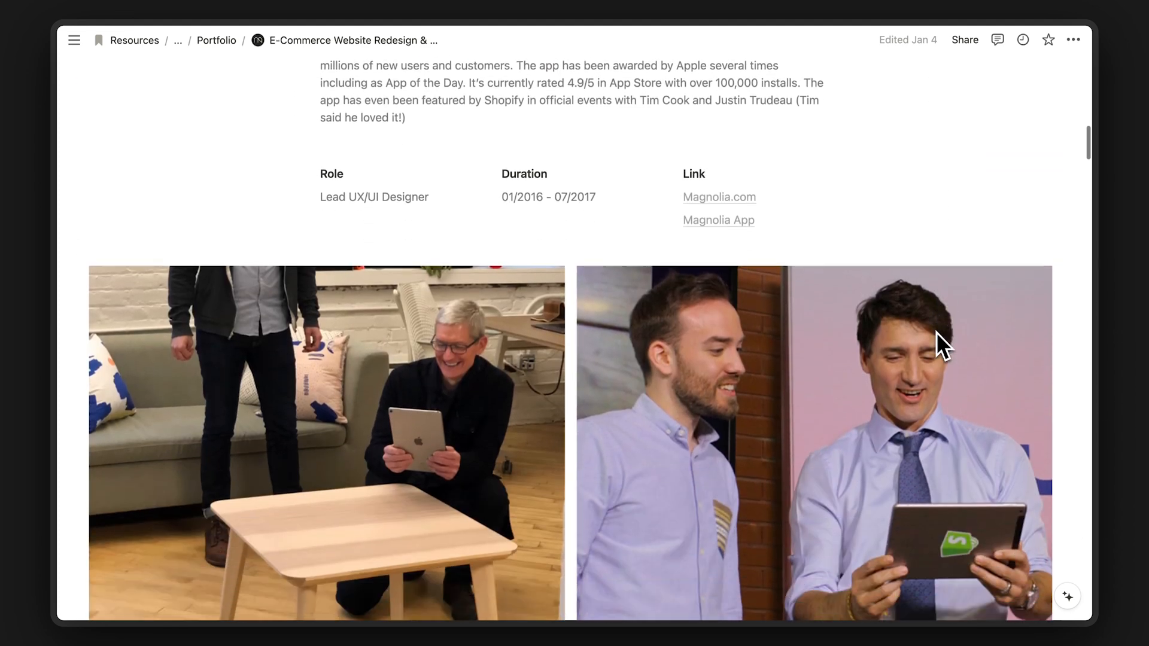
scroll(down, 3)
text(vi)
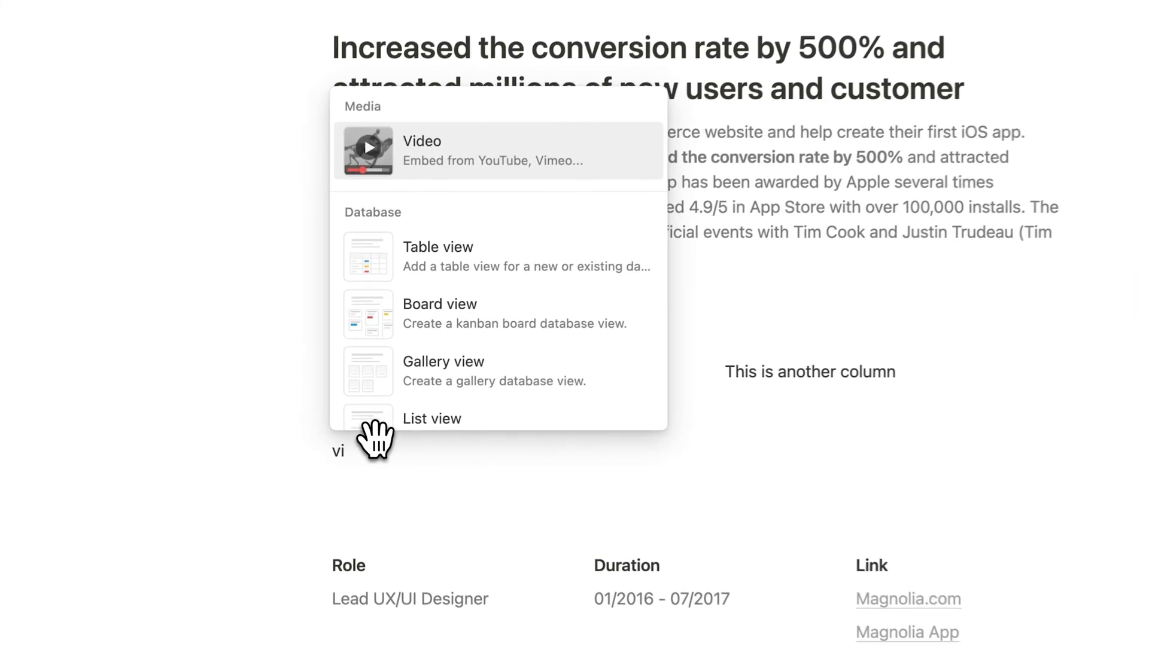
click(422, 141)
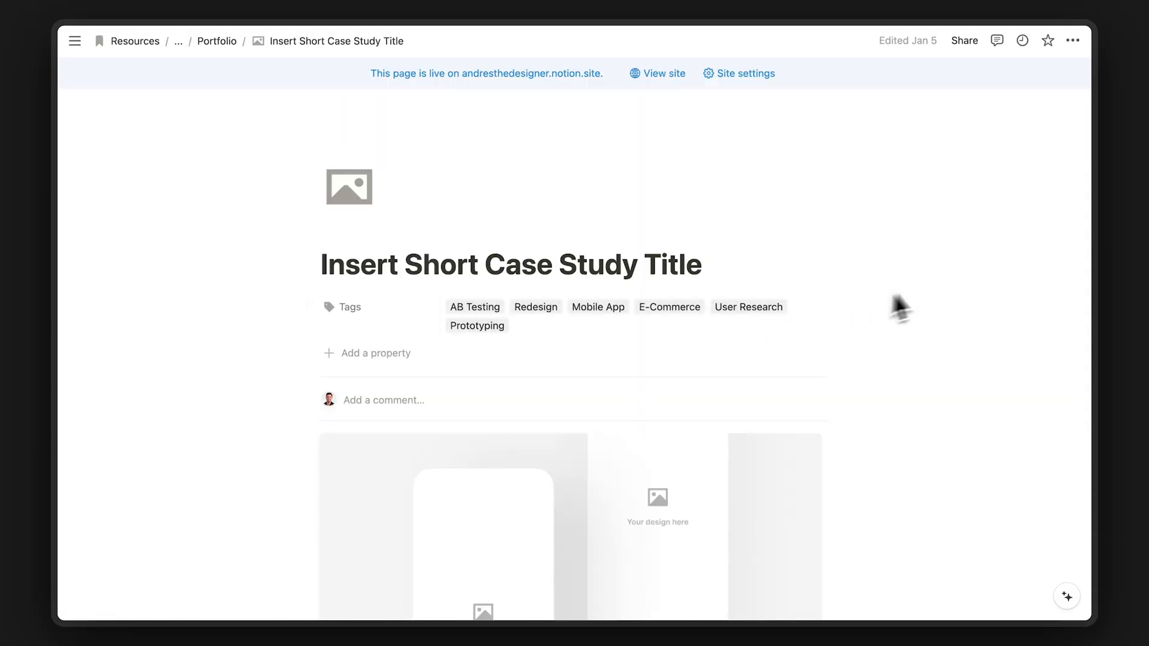
Leave the Insert Short Case Study Title page and return to the portfolio homepage via the breadcrumb
scroll(down, 3)
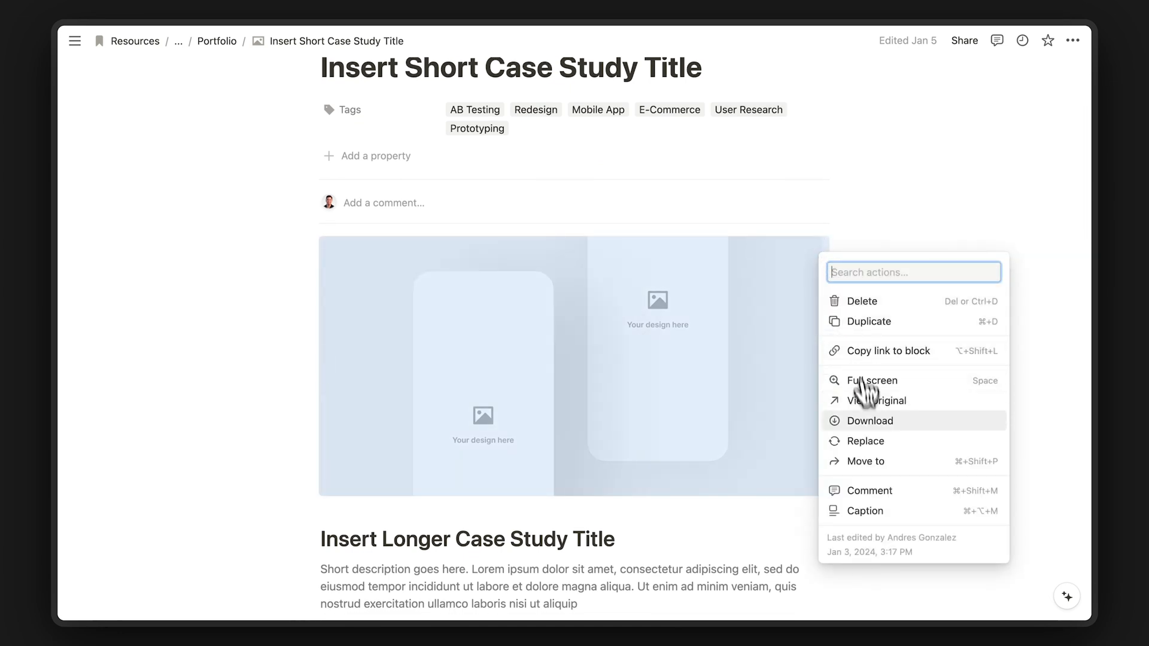
click(865, 441)
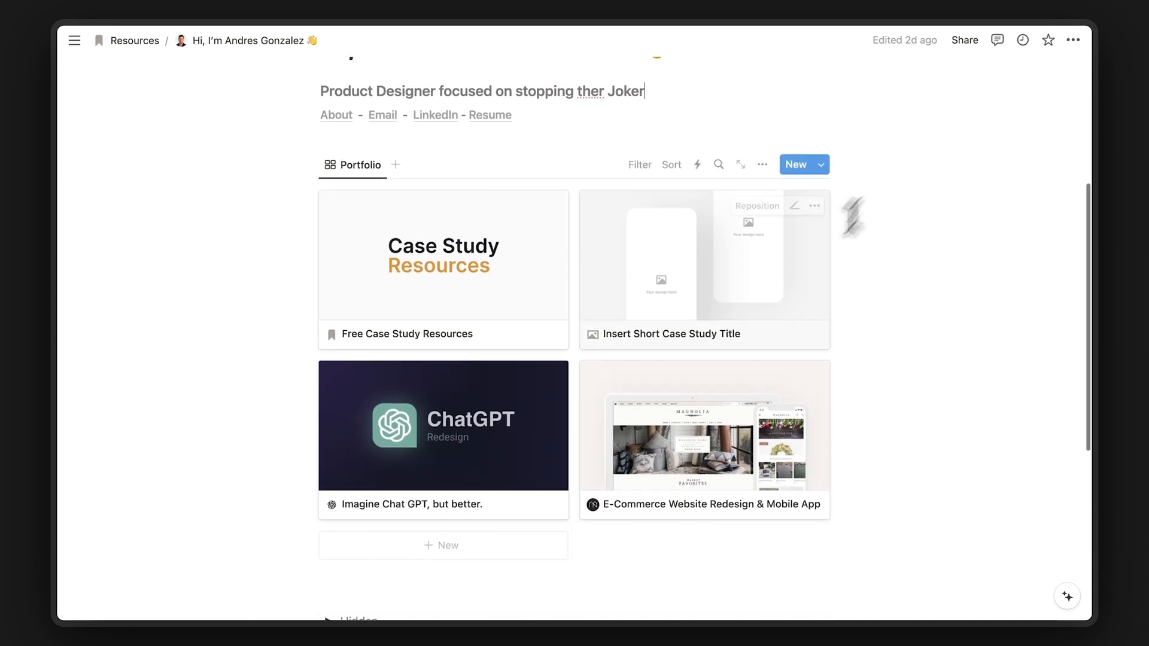
click(443, 425)
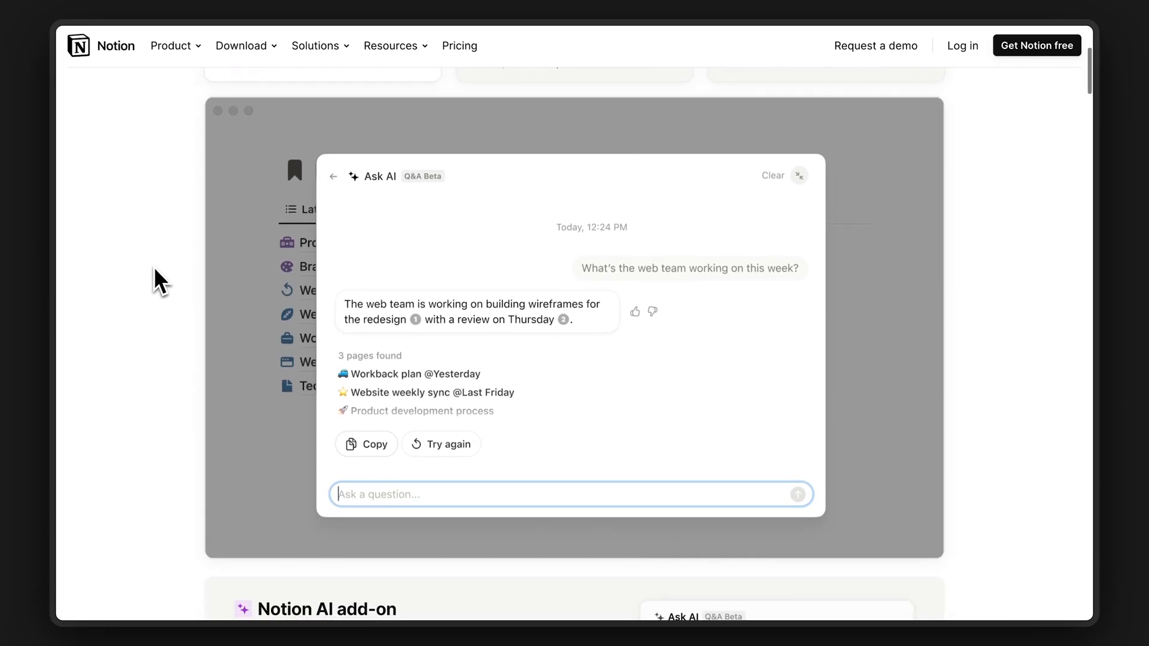
Ask Notion AI 'If I have no experience, what UX case stud...' and send the question
scroll(down, 3)
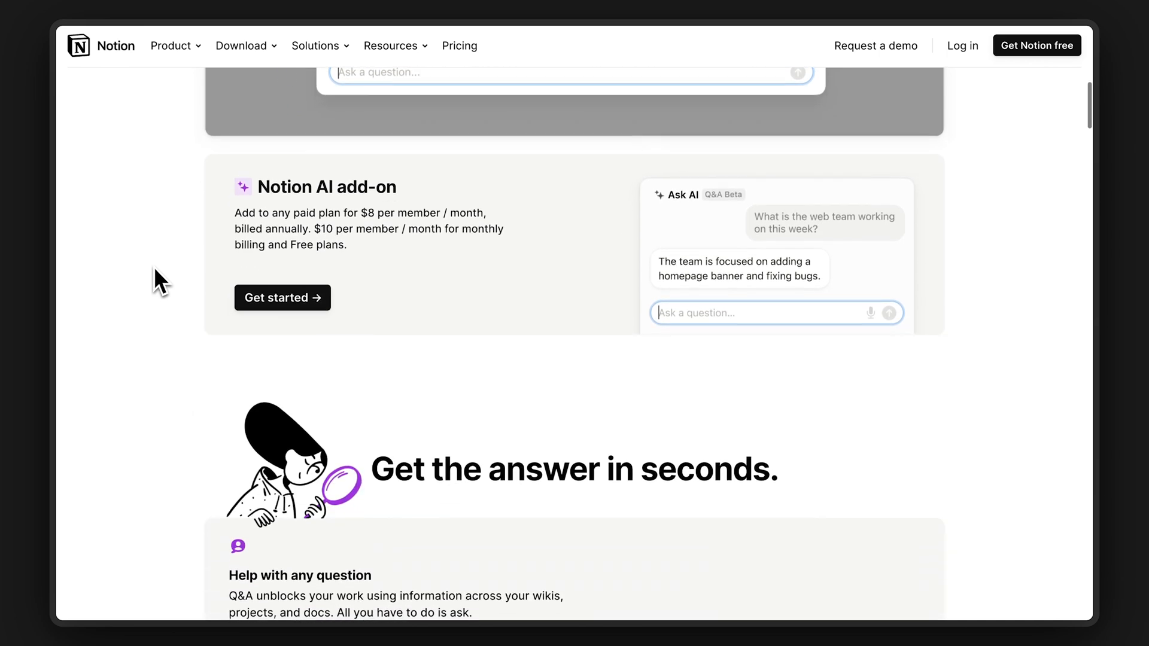
scroll(down, 3)
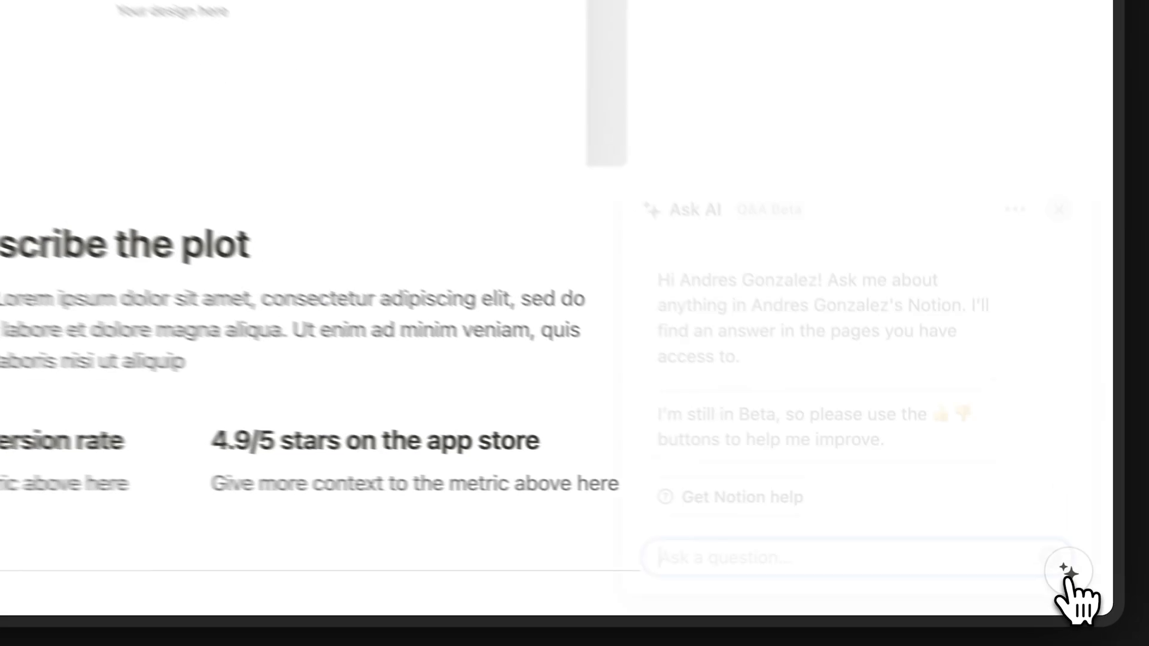
text(If I have no experience, what UX case stud)
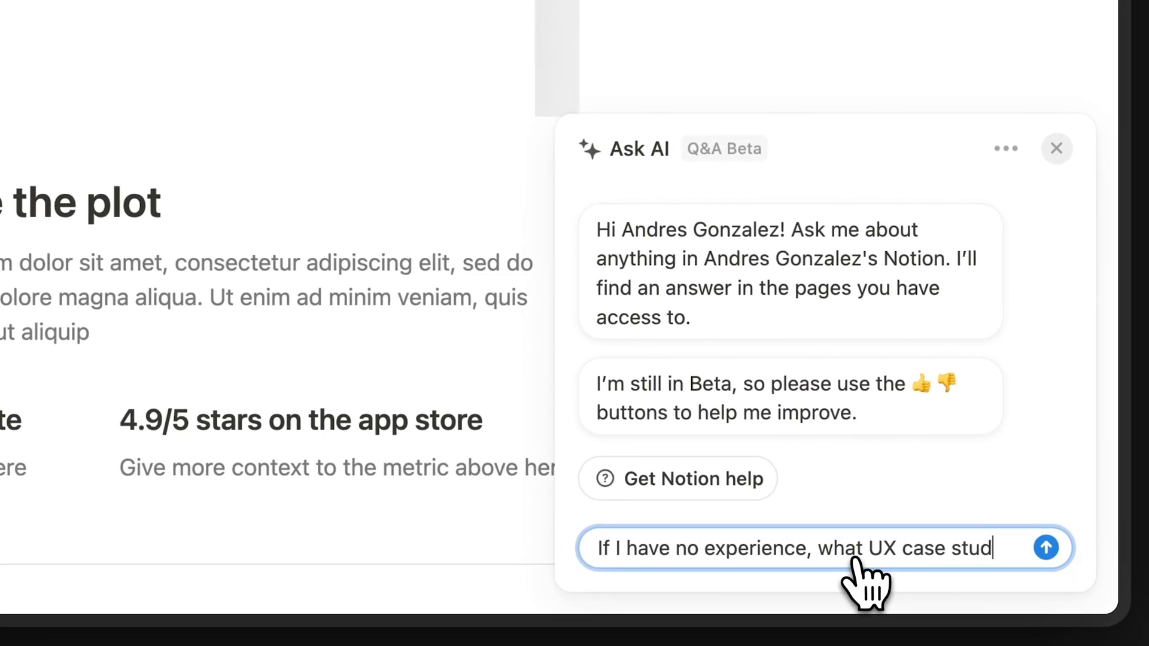
click(1045, 548)
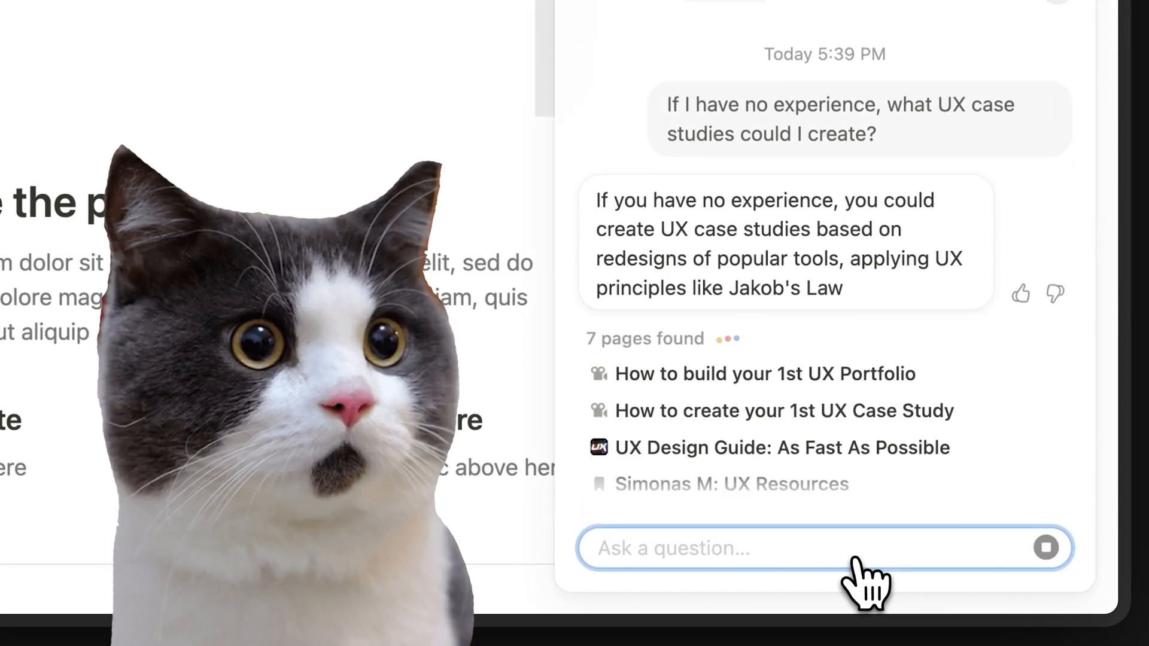